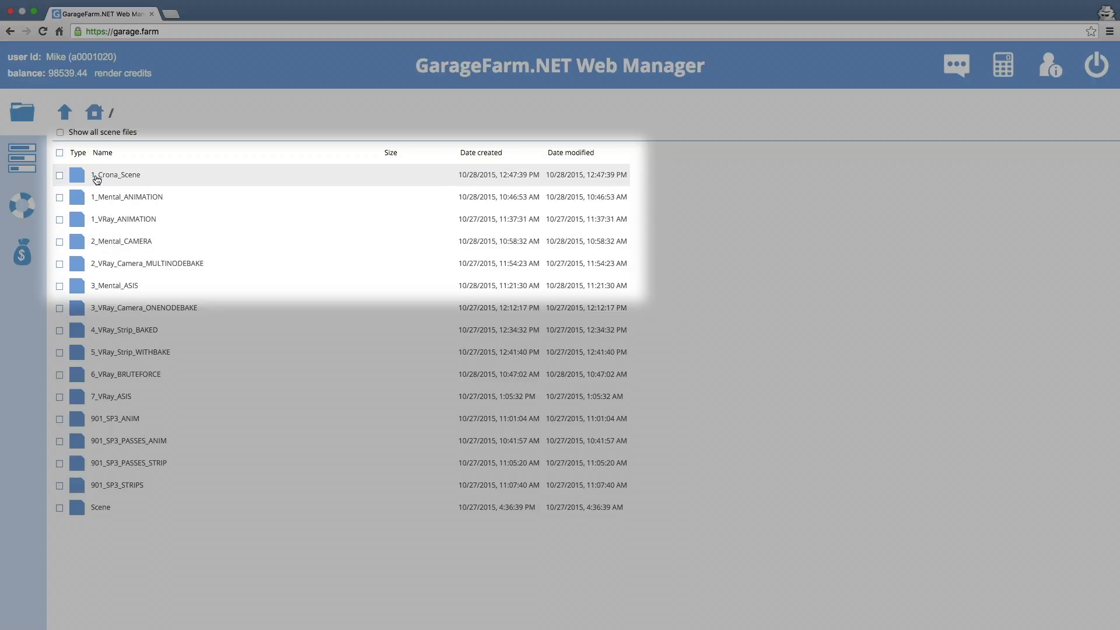
Select the 1_Crona_Scene folder row in the root listing of scene folders
{"action": "right_click", "coordinate": [114, 174]}
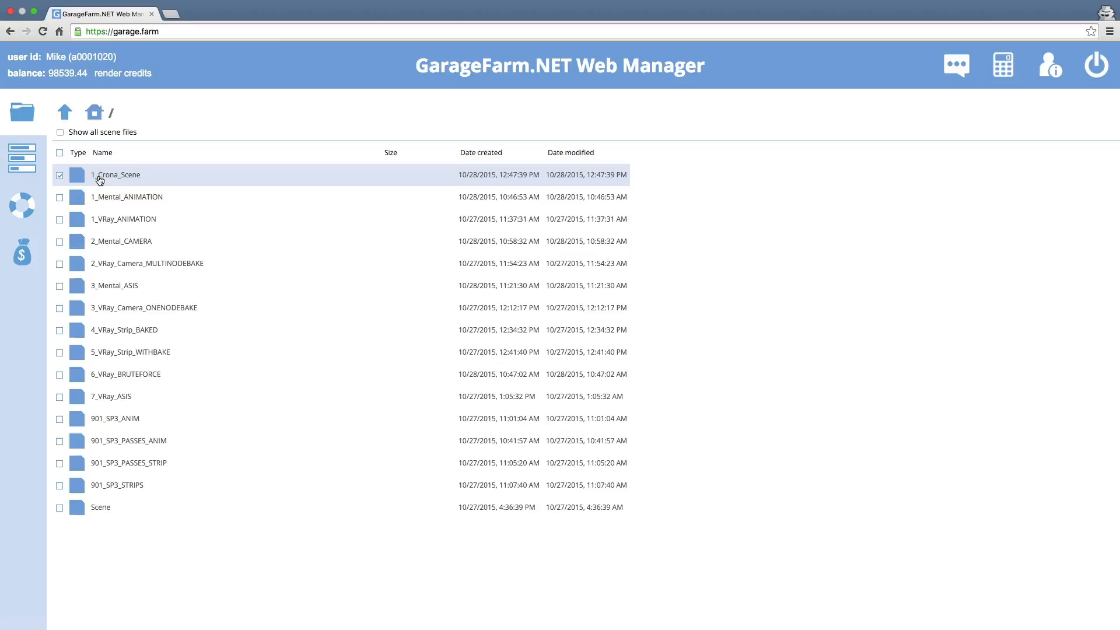
Navigate into 1_Crona_Scene and its data folder to reach the 1_Crona_Scene.max submission dialog
{"action": "double_click", "coordinate": [115, 174]}
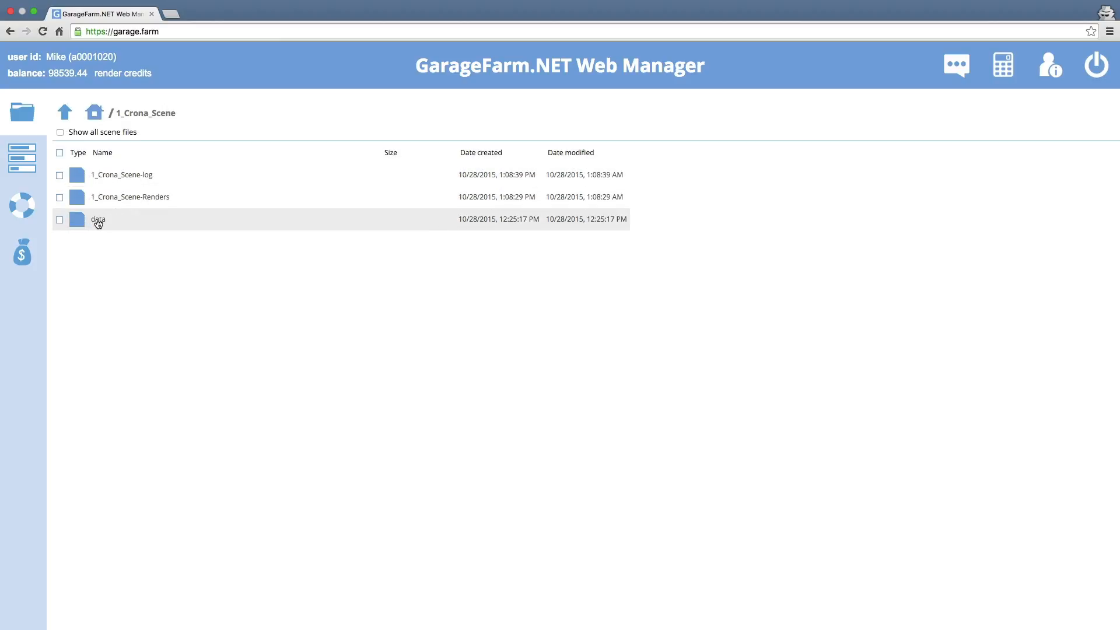
{"action": "double_click", "coordinate": [98, 219]}
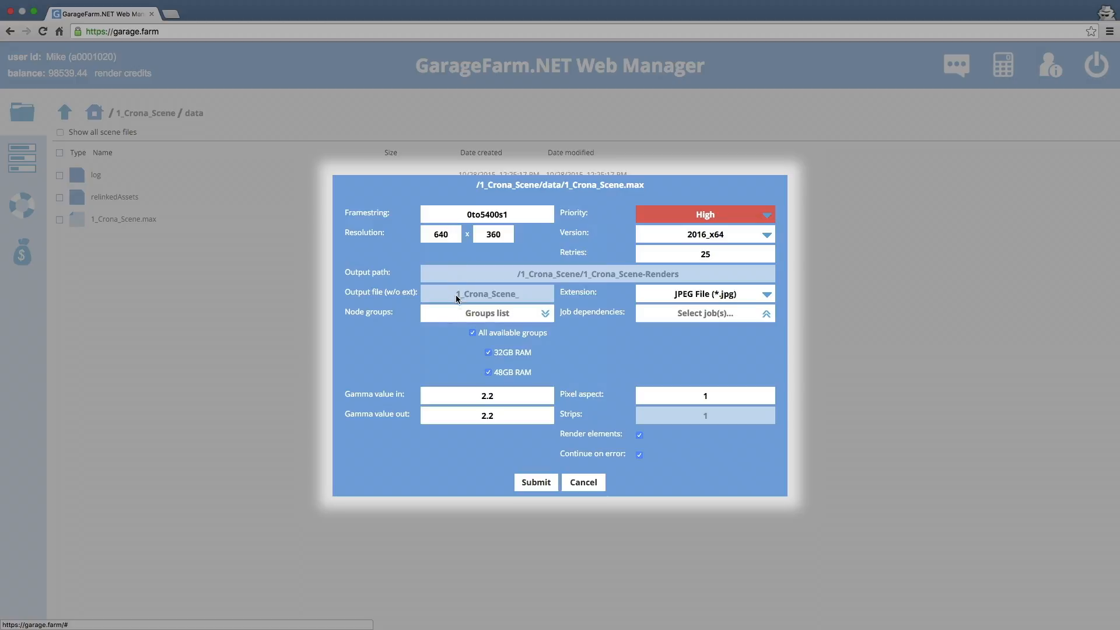
{"action": "mouse_move", "coordinate": [458, 317]}
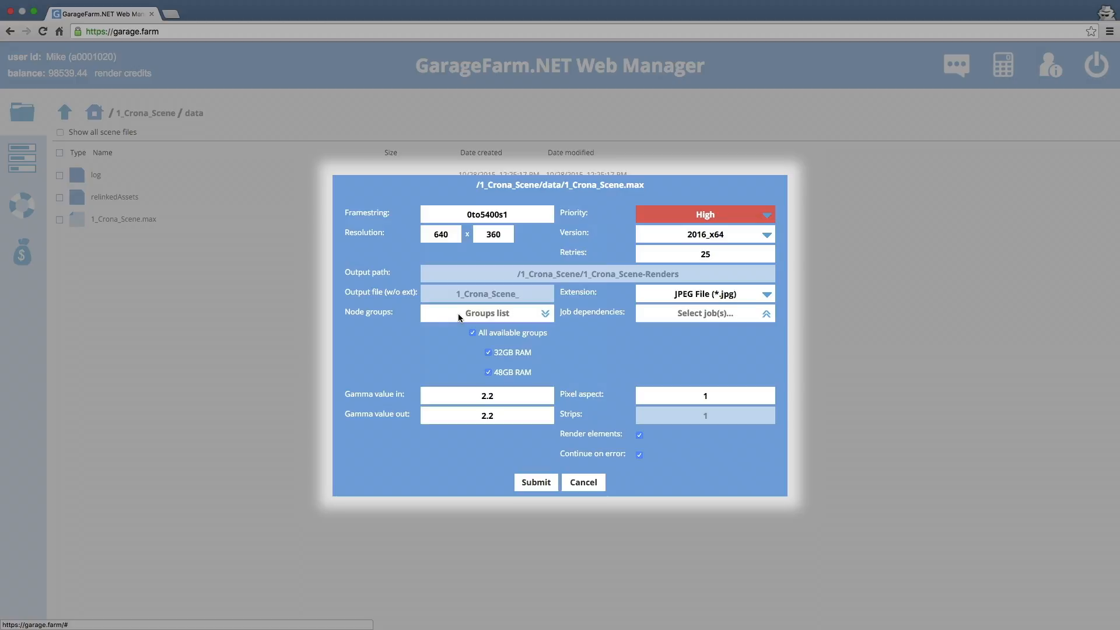
{"action": "mouse_move", "coordinate": [456, 392]}
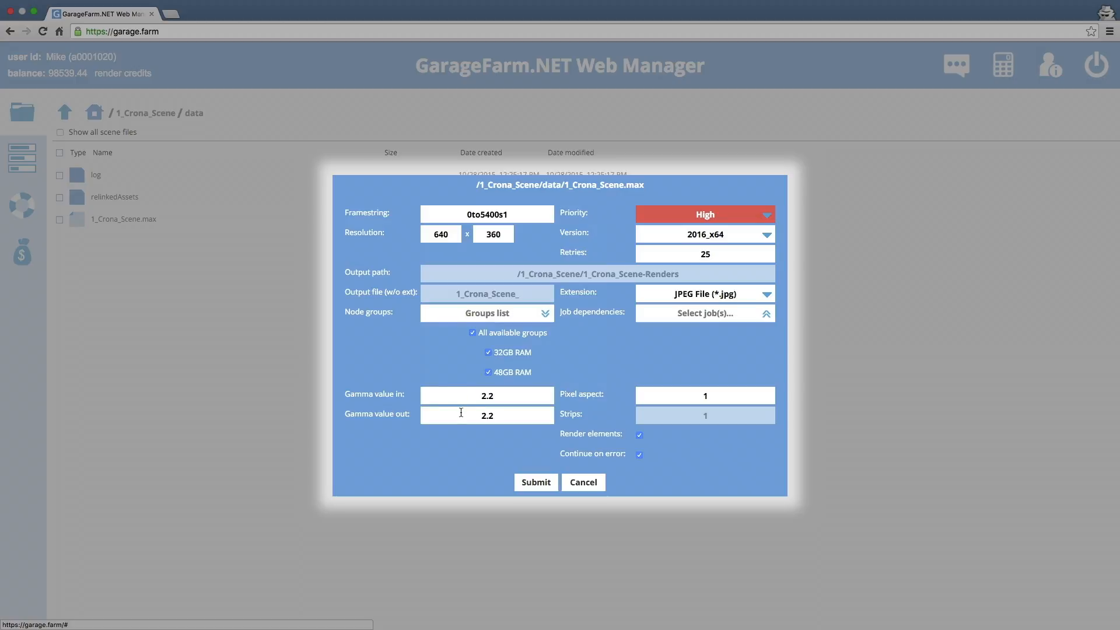
{"action": "mouse_move", "coordinate": [608, 218]}
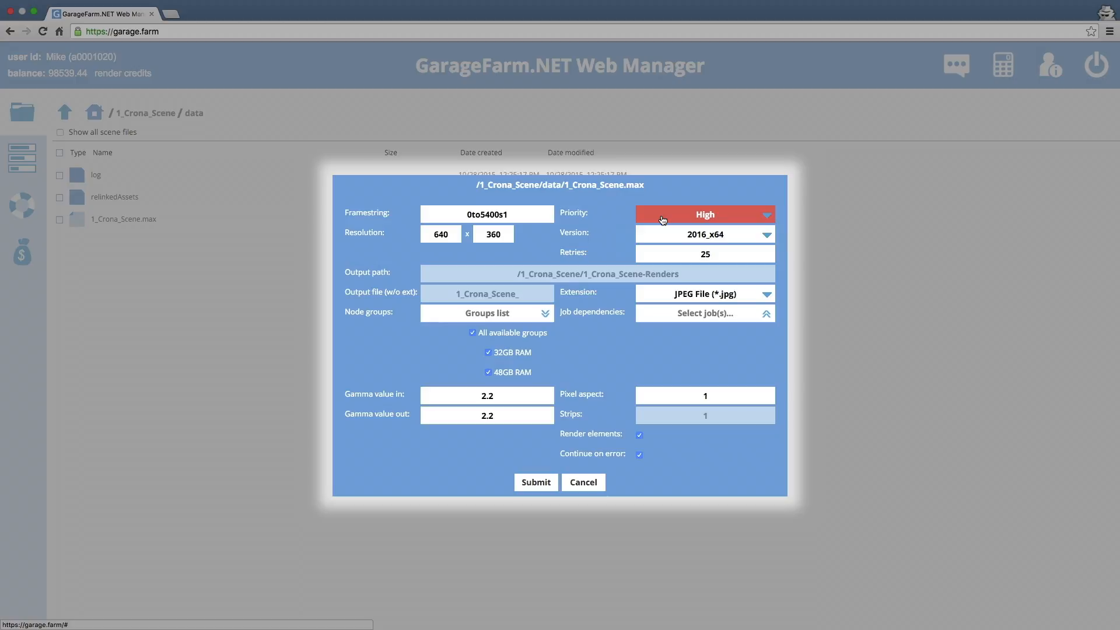
{"action": "mouse_move", "coordinate": [663, 243]}
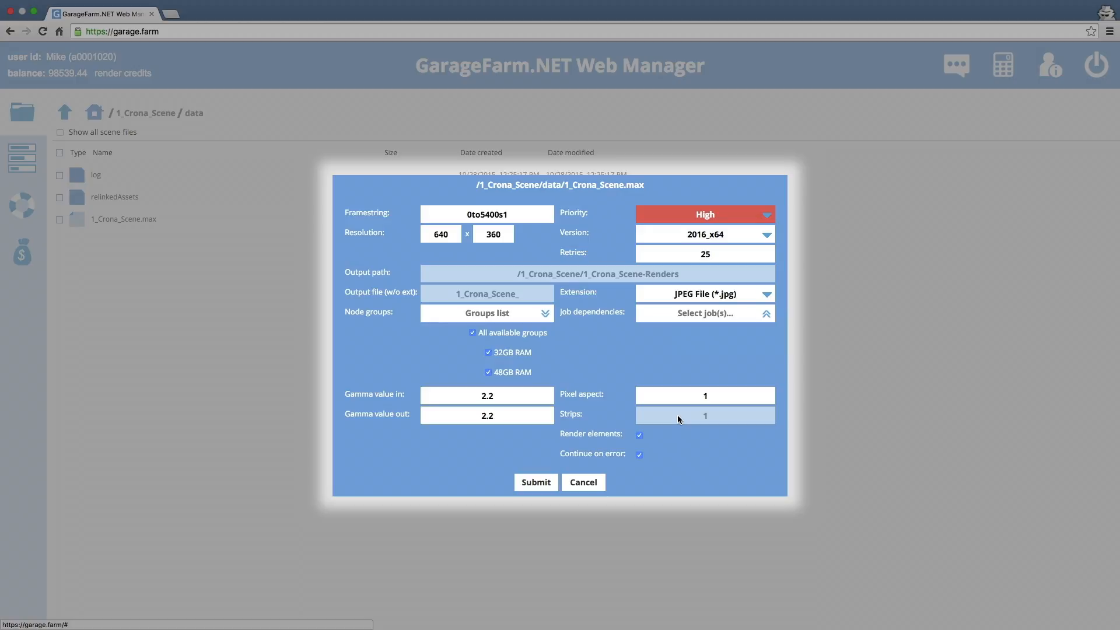
{"action": "mouse_move", "coordinate": [678, 440]}
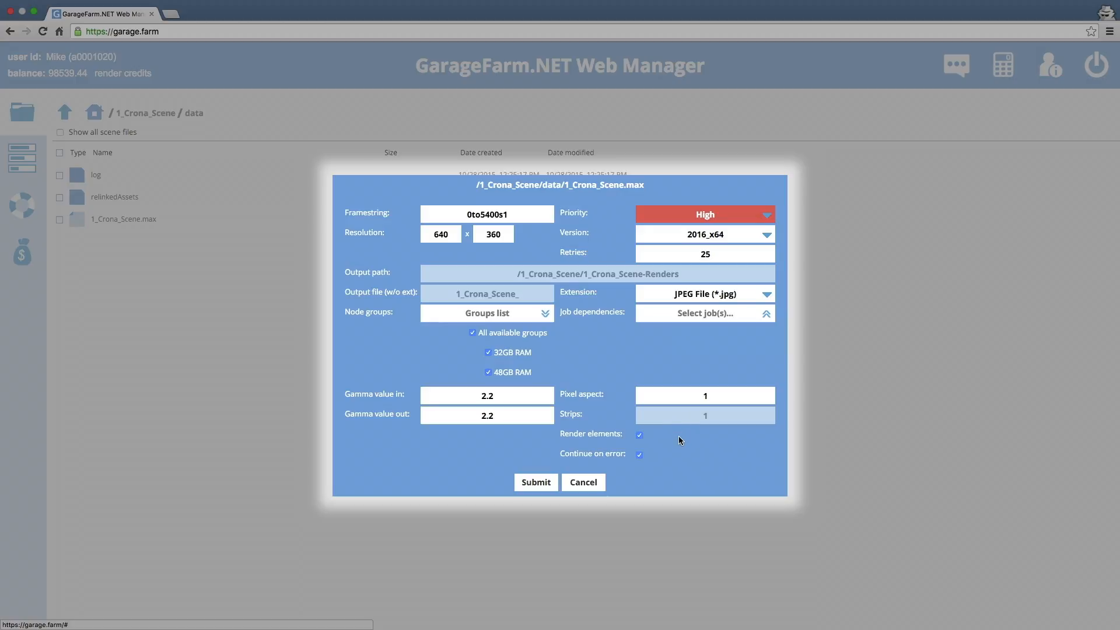